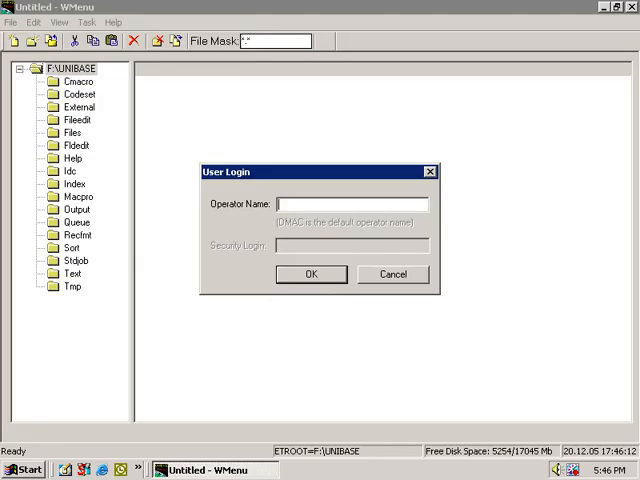
- Log in and open the TAXFORM1 record format from the Recfmt folder
click(311, 274)
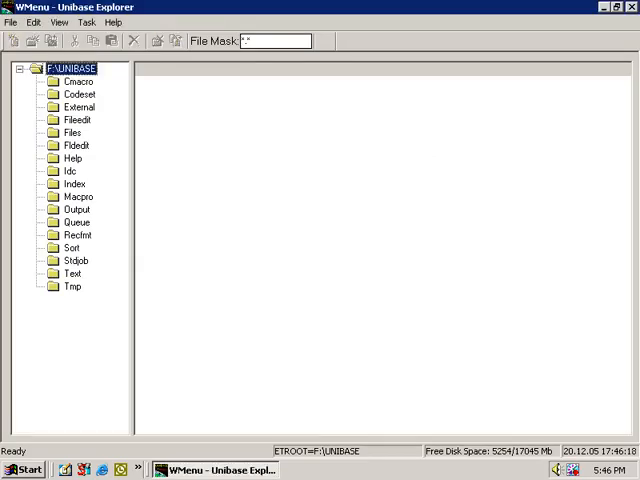
click(76, 234)
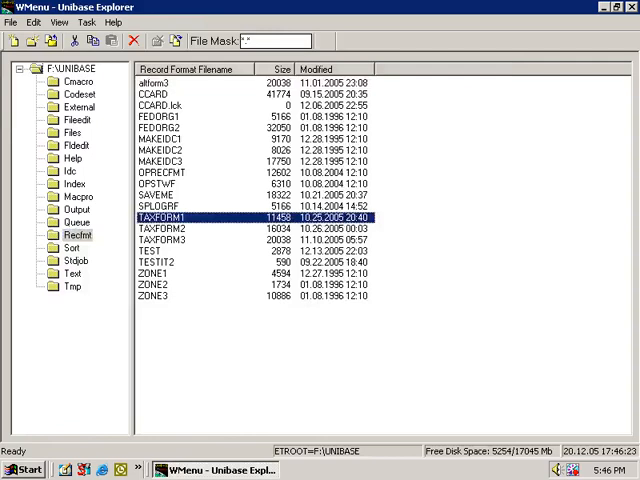
double_click(161, 218)
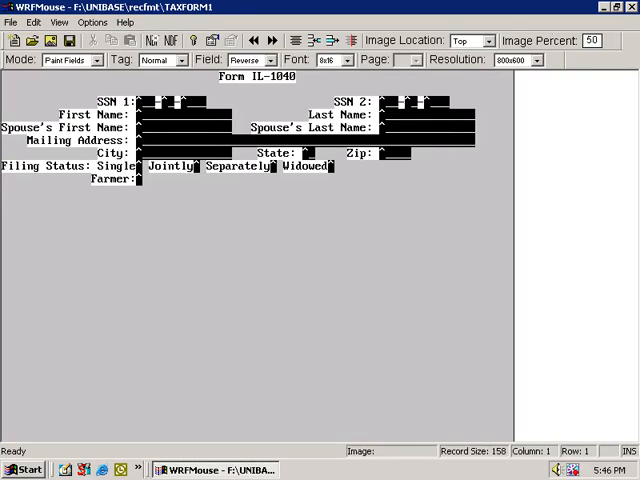
- Select the SSN 1 field and show its Check Box Edits (type Lower, no field edit)
click(140, 100)
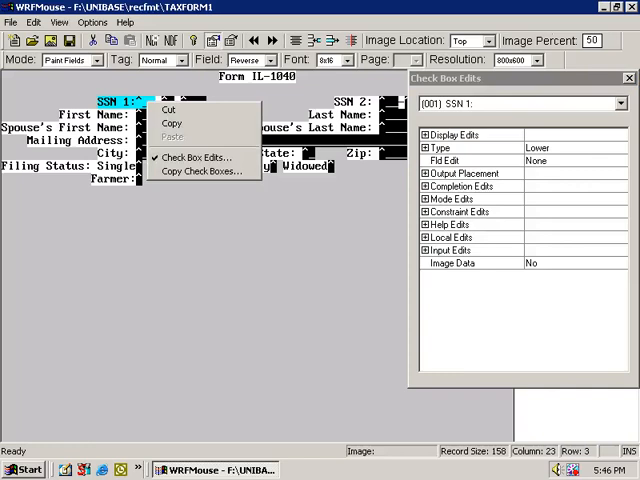
mouse_move(172, 123)
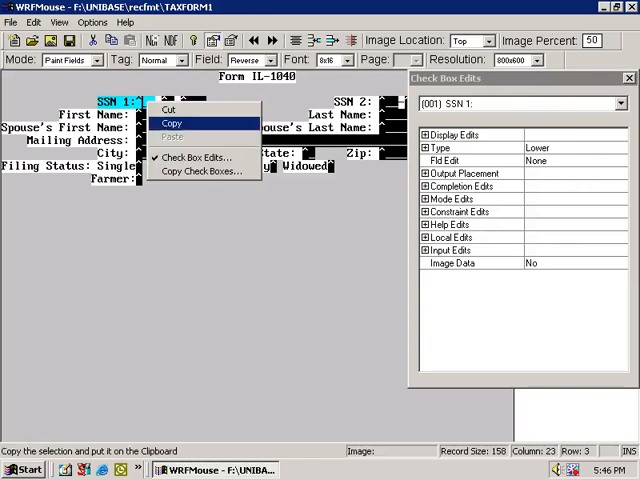
mouse_move(200, 157)
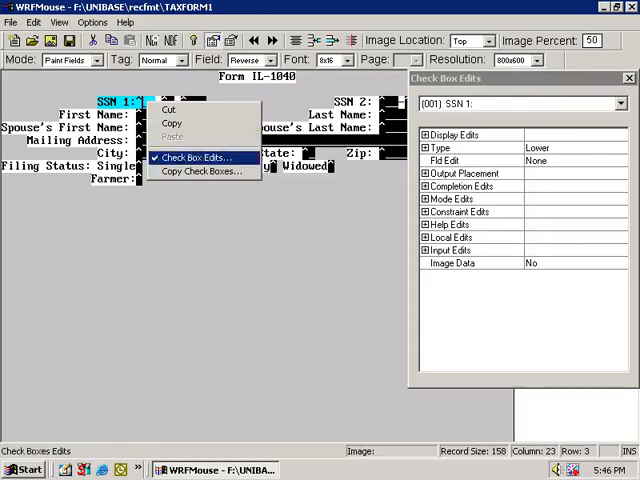
click(59, 22)
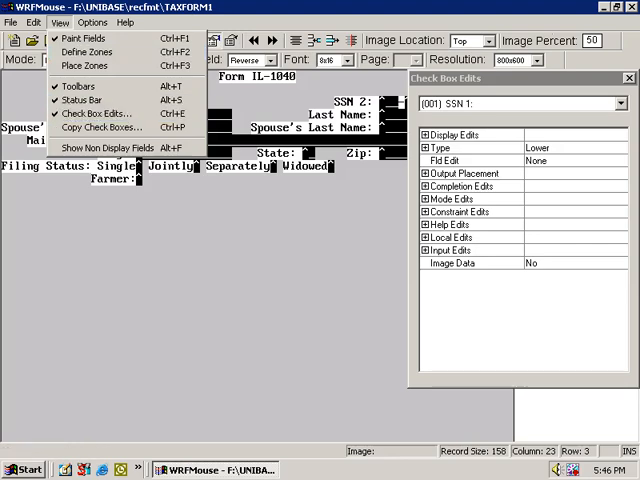
- Show the Form IL-1040 title field (000) properties in Check Box Edits
click(80, 38)
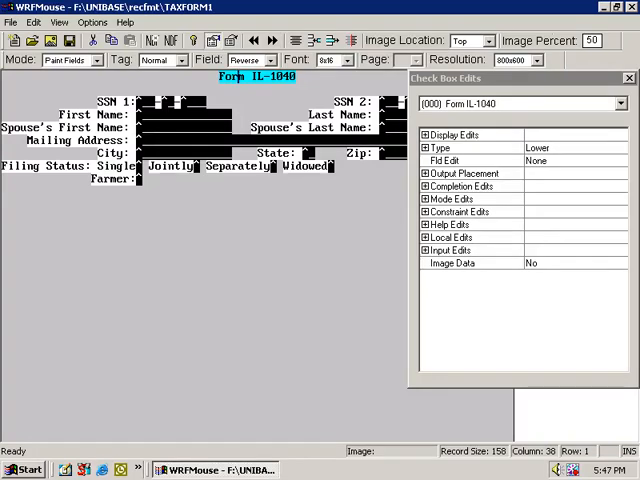
- Expand Display Edits for the City field (row 7, column 16, length 15, reverse)
click(460, 134)
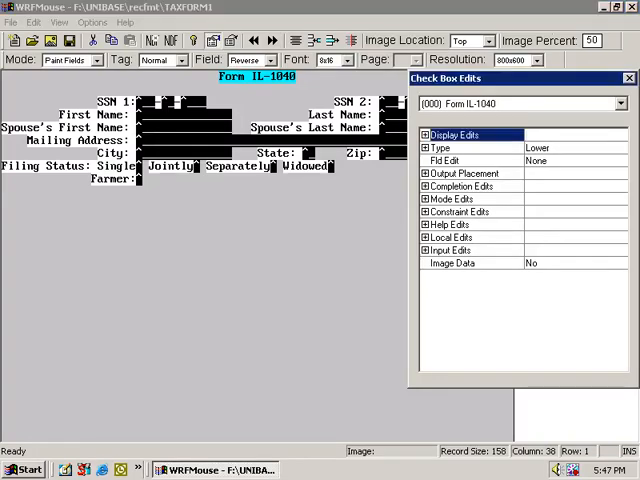
click(426, 134)
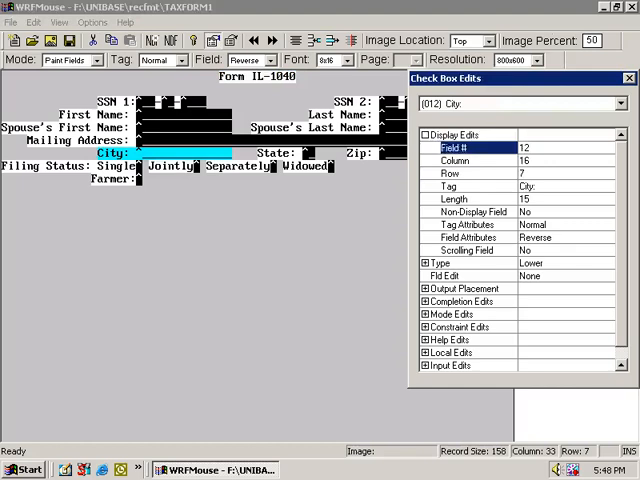
- Inspect City's Column, Row and Tag settings, then open its Length value for editing
click(470, 161)
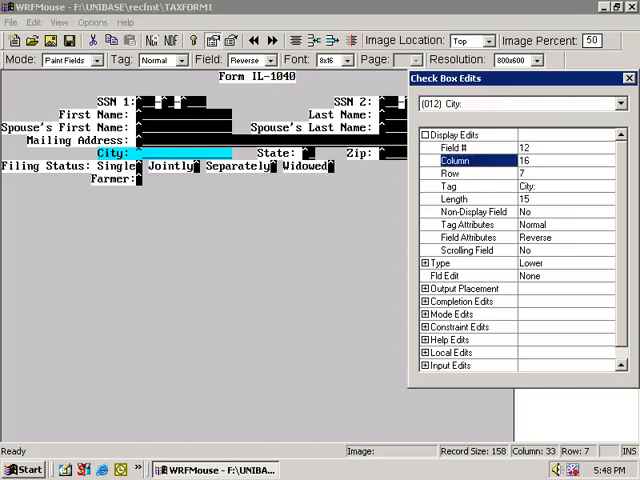
click(470, 173)
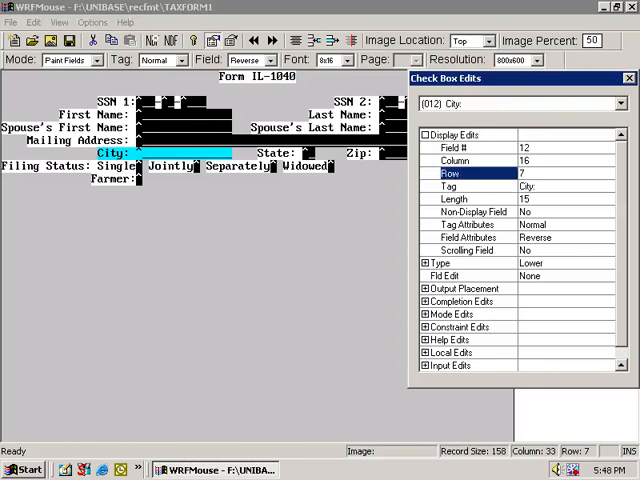
click(445, 186)
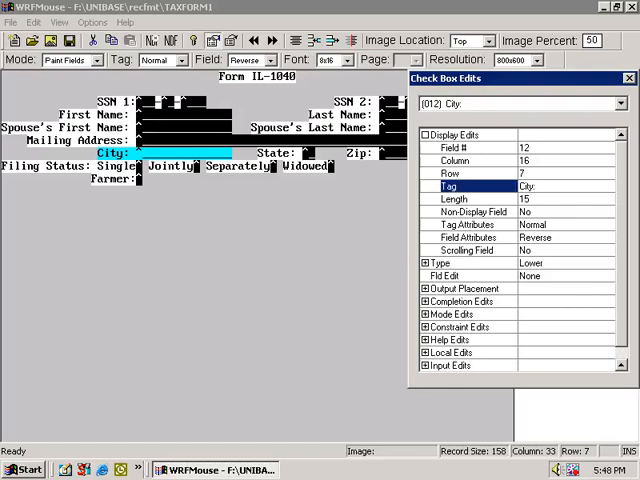
click(452, 199)
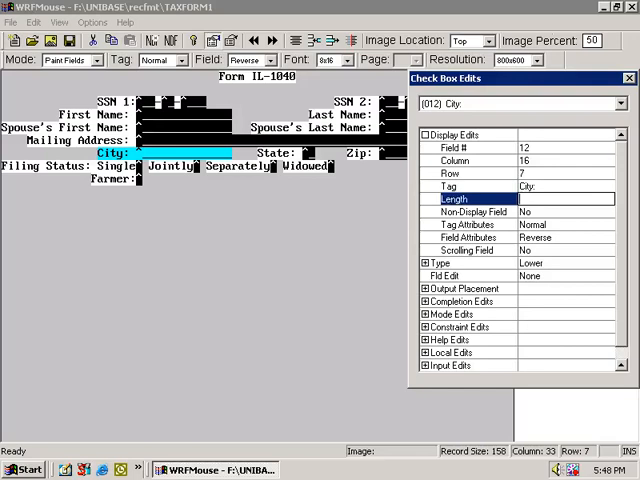
- Re-enter City's Length, set Non-Display Field to No, and list Tag Attributes options
text(25)
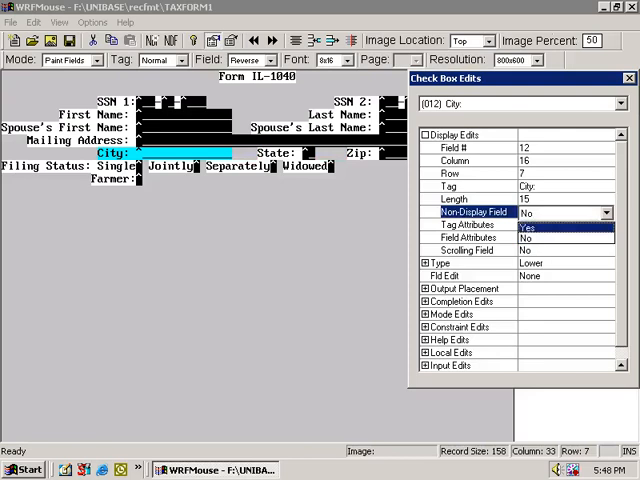
click(560, 238)
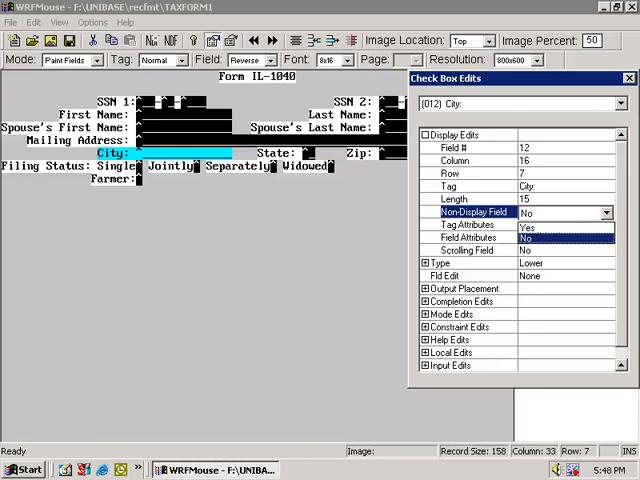
click(465, 224)
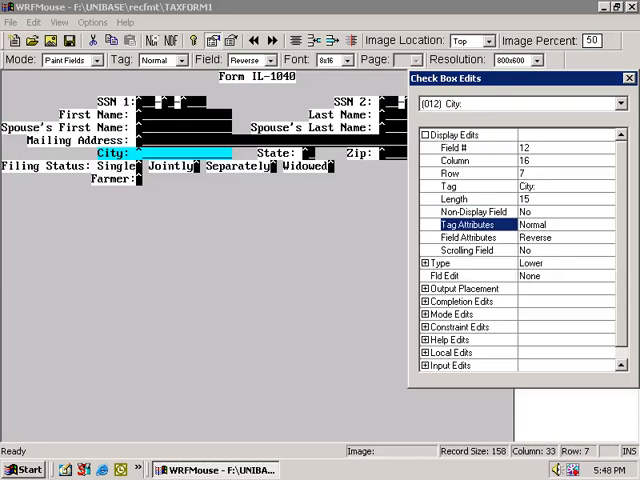
click(608, 225)
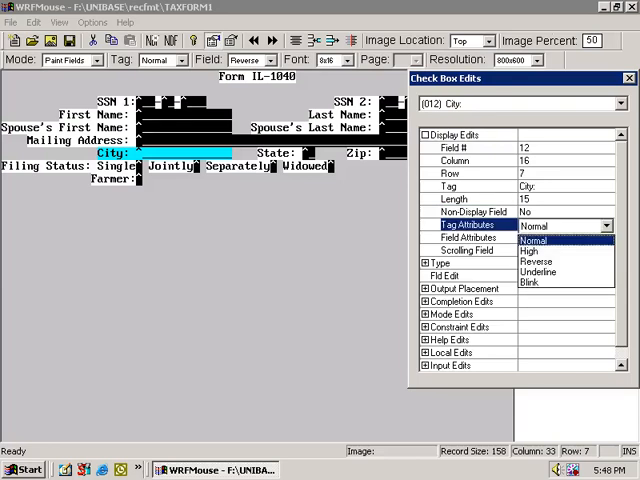